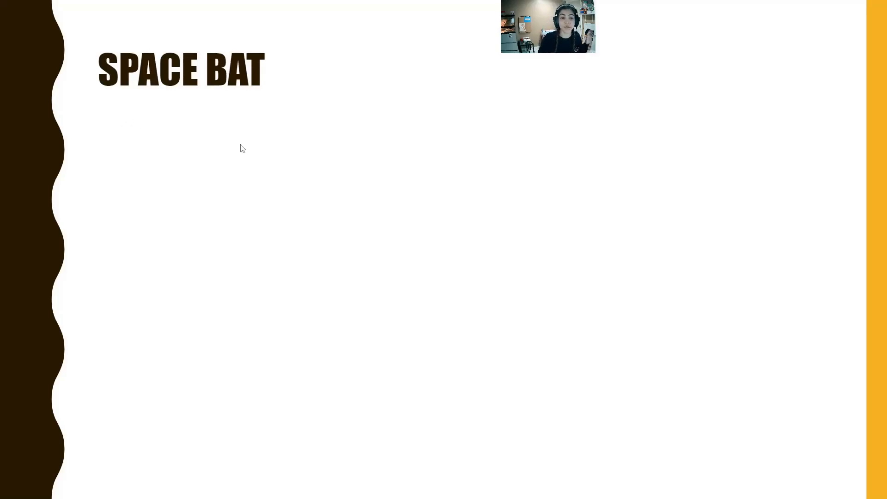
# Step: Build the Bat's script: 'when green flag clicked' followed by 'create clone of myself'
pyautogui.press('right')
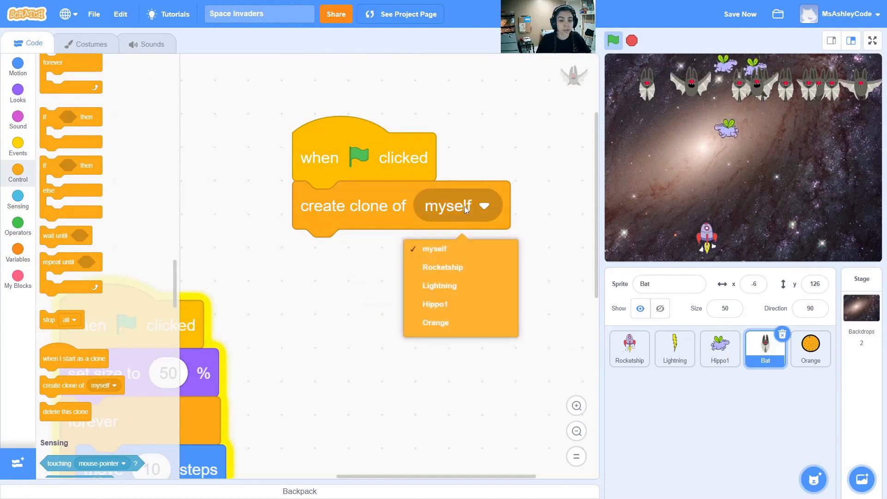
# Step: Set the clone target to Orange and add a forever loop with a random 5–10 second wait
pyautogui.click(436, 323)
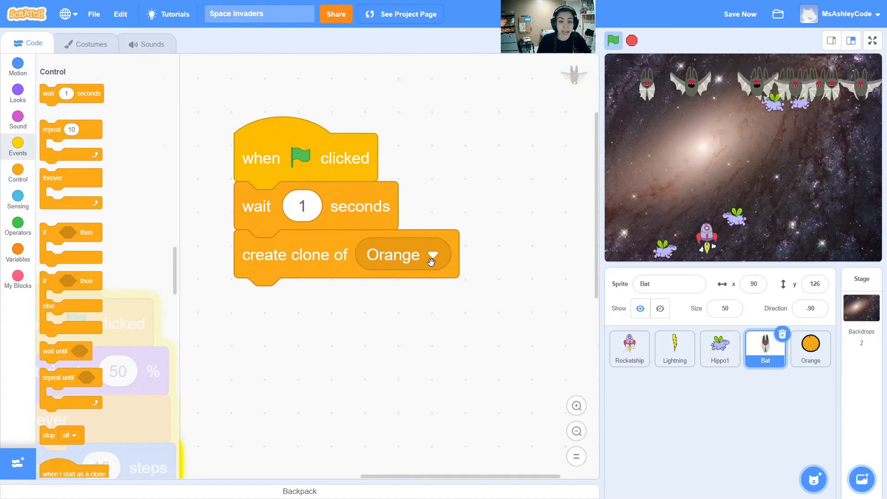
pyautogui.click(17, 223)
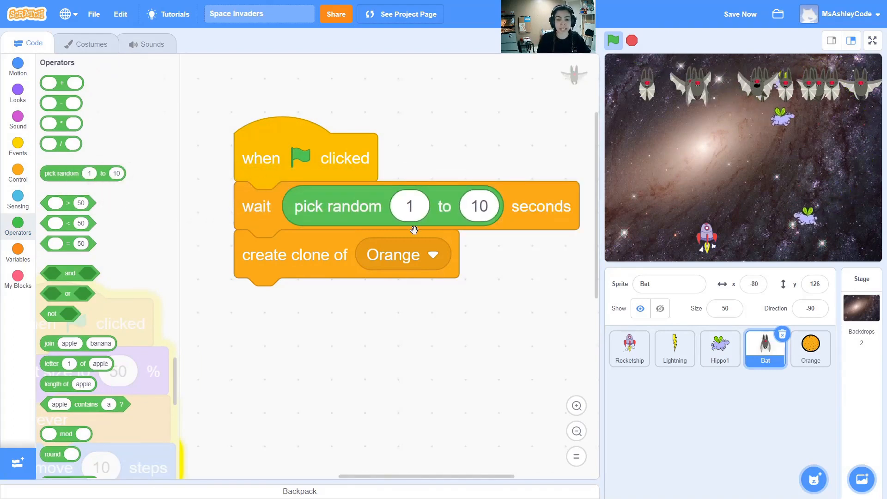
pyautogui.click(409, 205)
pyautogui.write('5')
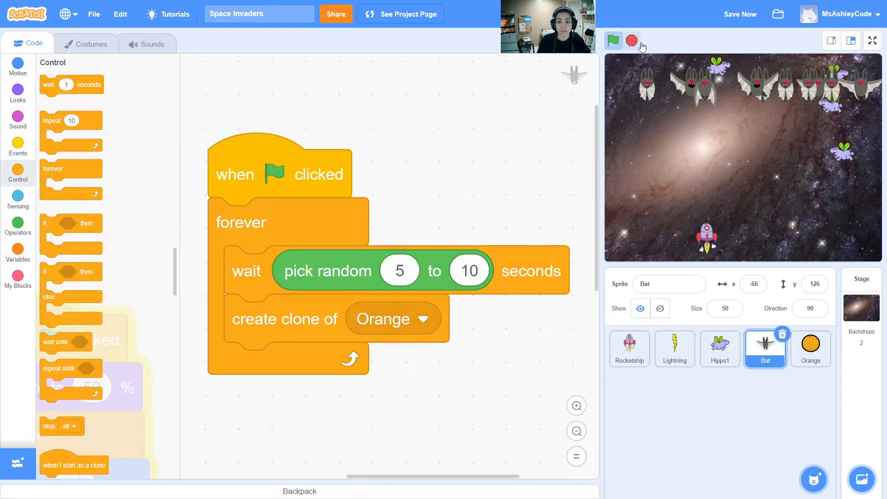
# Step: Run the project with the green flag to test the Bat's cloning
pyautogui.click(612, 41)
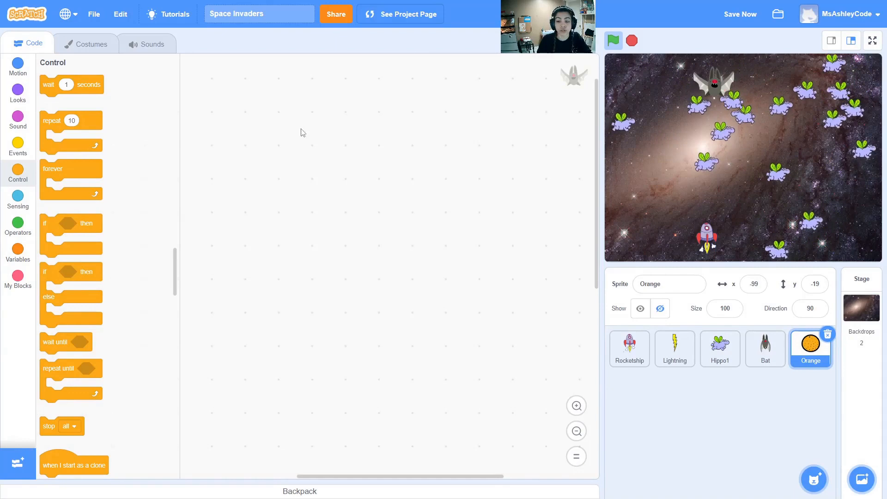
# Step: Give the Orange a green-flag script that hides it, test it, and add 'when I start as a clone'
pyautogui.click(17, 146)
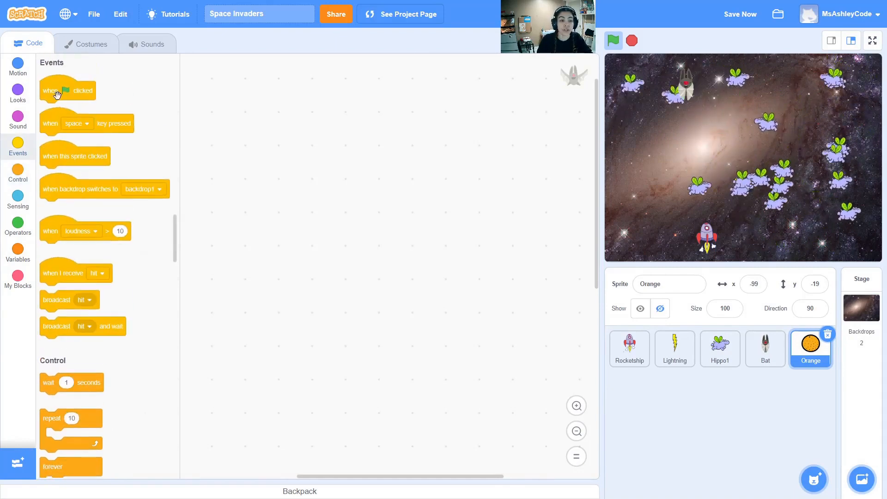
pyautogui.moveTo(66, 90); pyautogui.dragTo(277, 123)
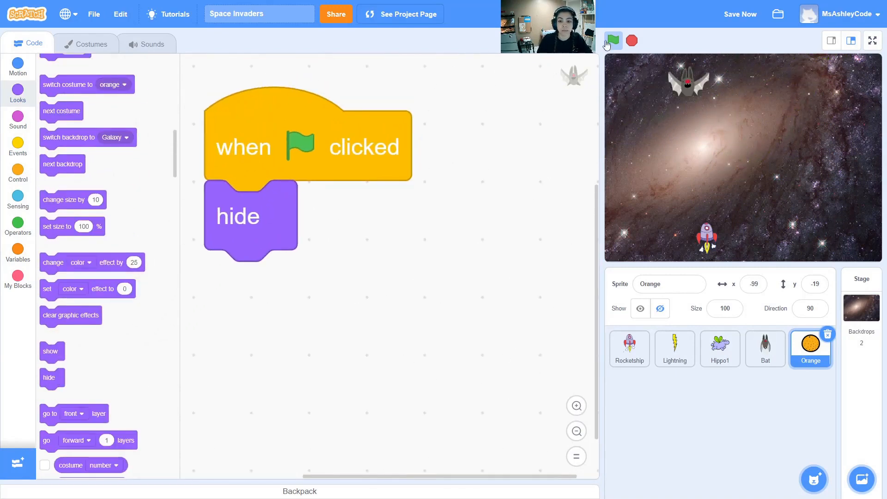
pyautogui.click(612, 40)
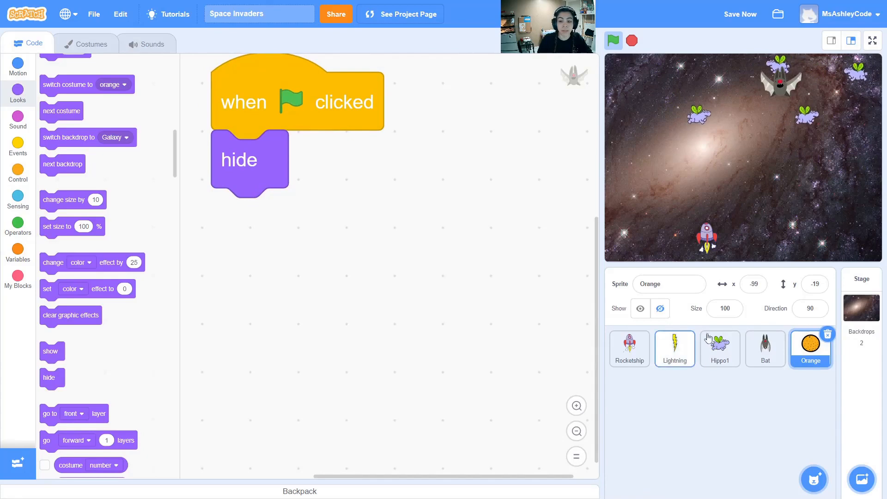
pyautogui.click(18, 171)
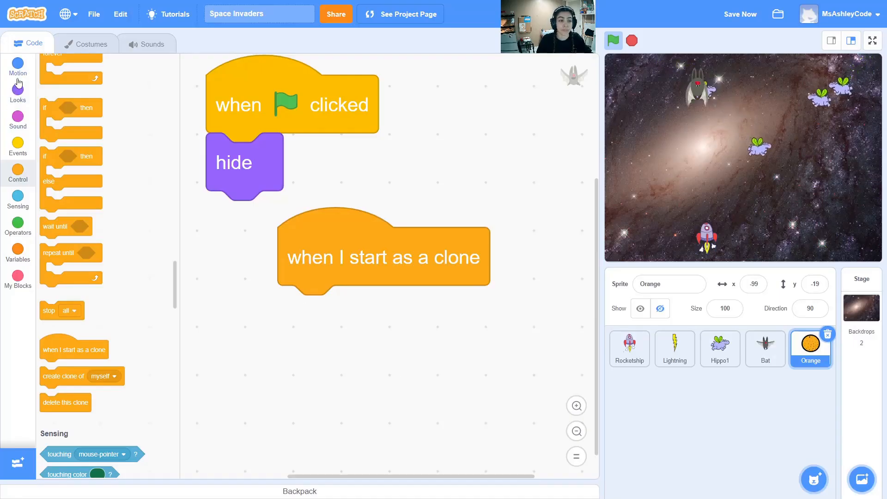
# Step: Make the Orange clone go to the Bat and show, then add a repeat-until loop
pyautogui.click(17, 66)
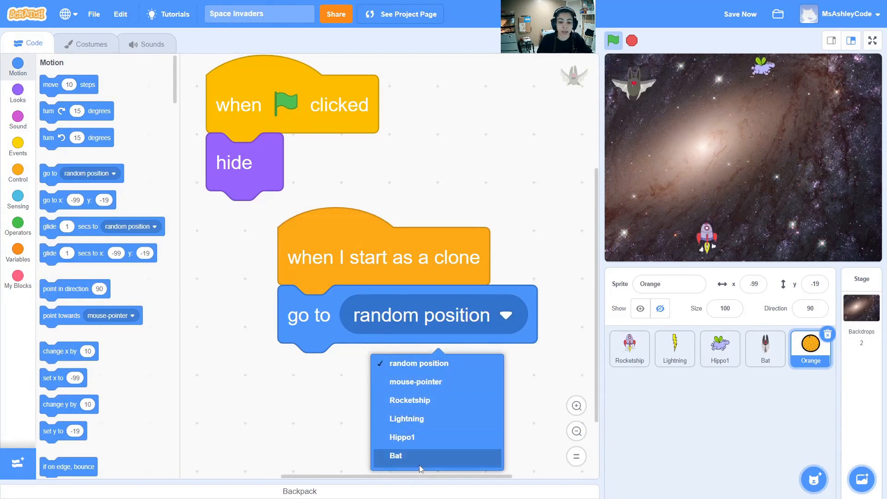
pyautogui.click(395, 456)
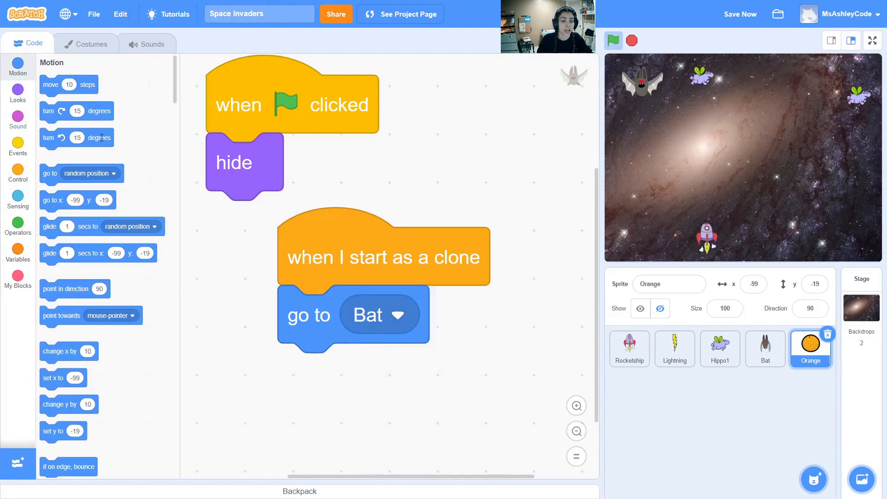
pyautogui.click(17, 93)
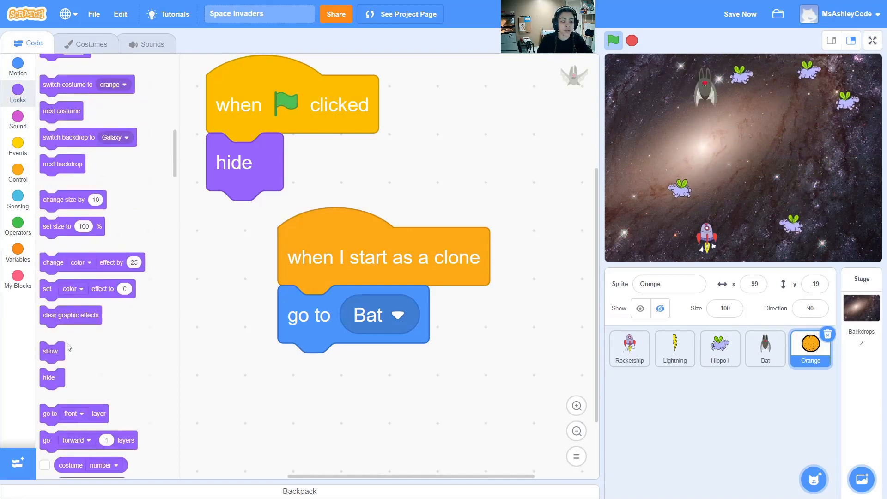
pyautogui.moveTo(50, 351); pyautogui.dragTo(310, 373)
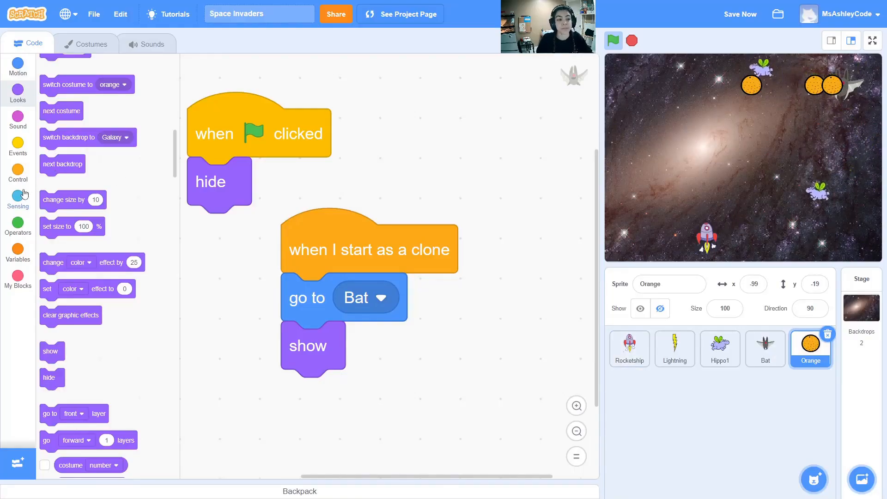
pyautogui.click(18, 172)
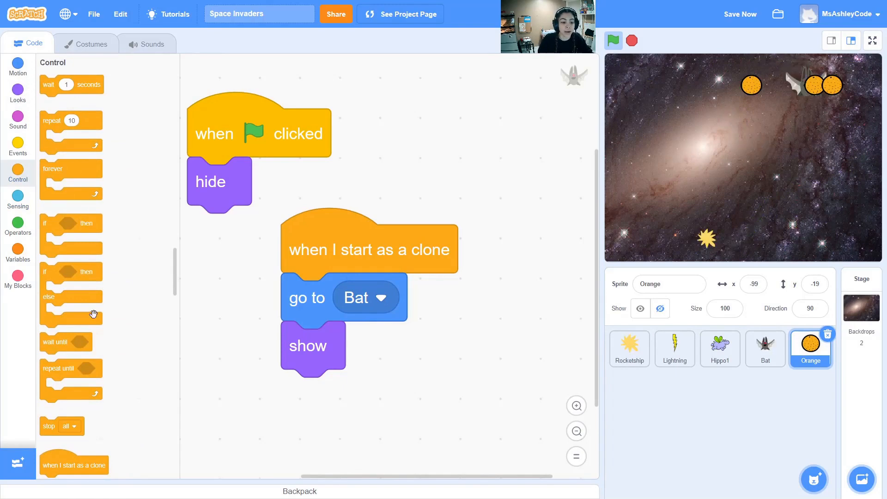
pyautogui.moveTo(56, 367); pyautogui.dragTo(337, 373)
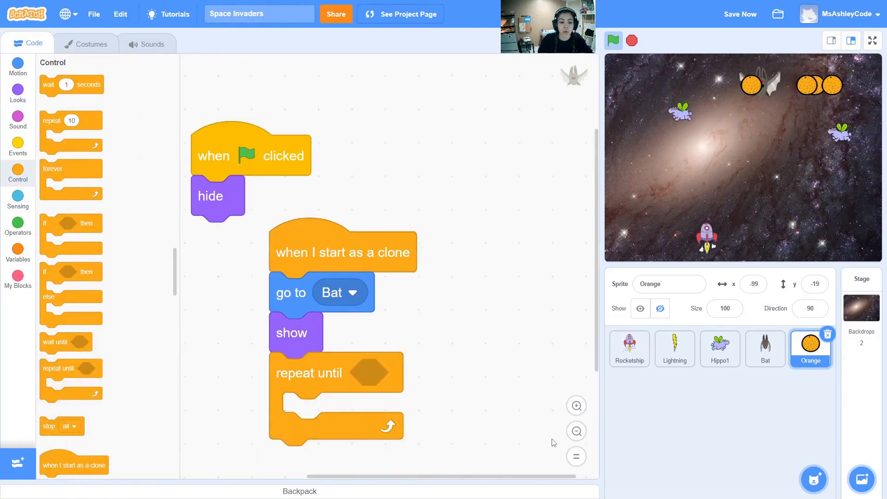
# Step: Set the repeat-until condition to 'touching edge'
pyautogui.click(18, 200)
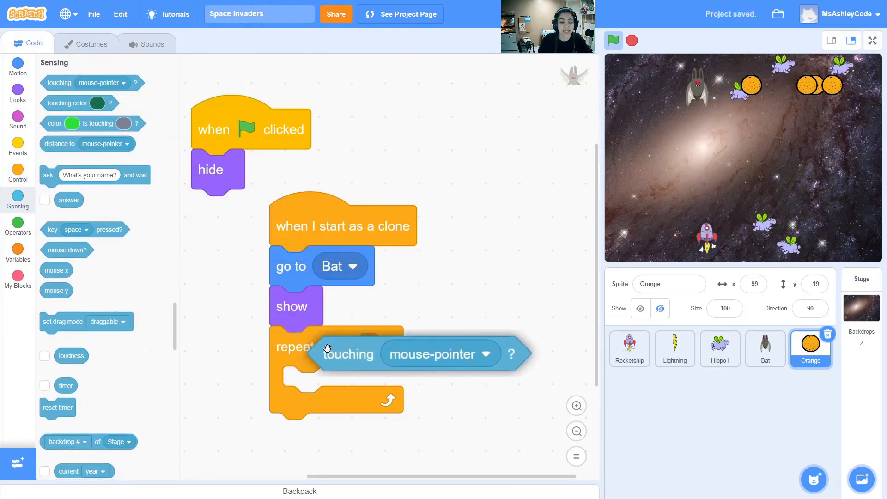
pyautogui.click(484, 353)
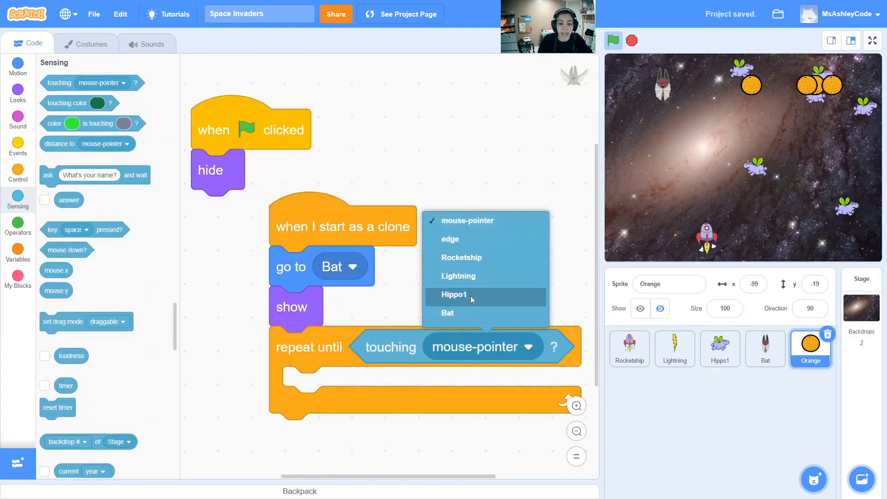
pyautogui.click(449, 239)
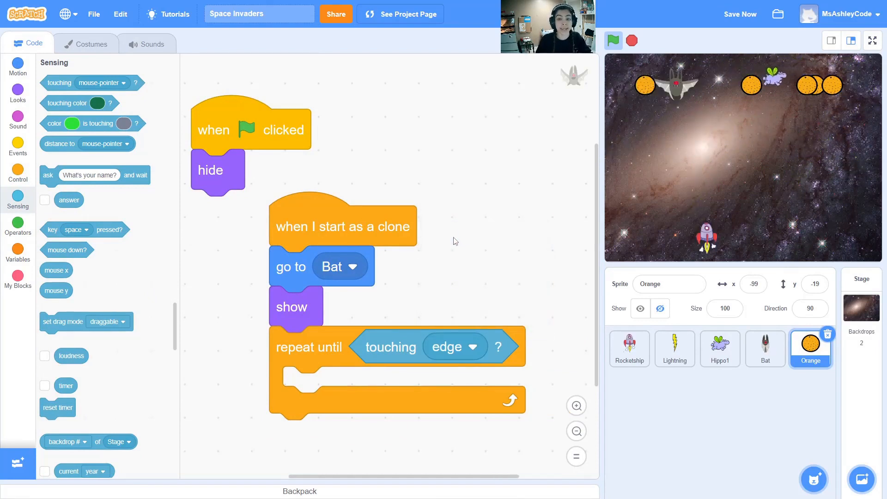
pyautogui.click(17, 67)
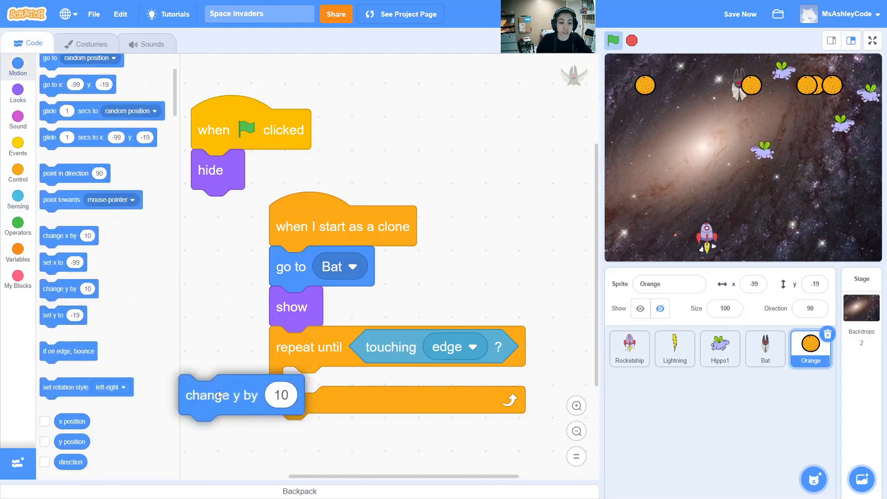
# Step: Put 'change y by -4' inside the loop and run the game to test falling oranges
pyautogui.moveTo(224, 394); pyautogui.dragTo(325, 386)
pyautogui.write('-4')
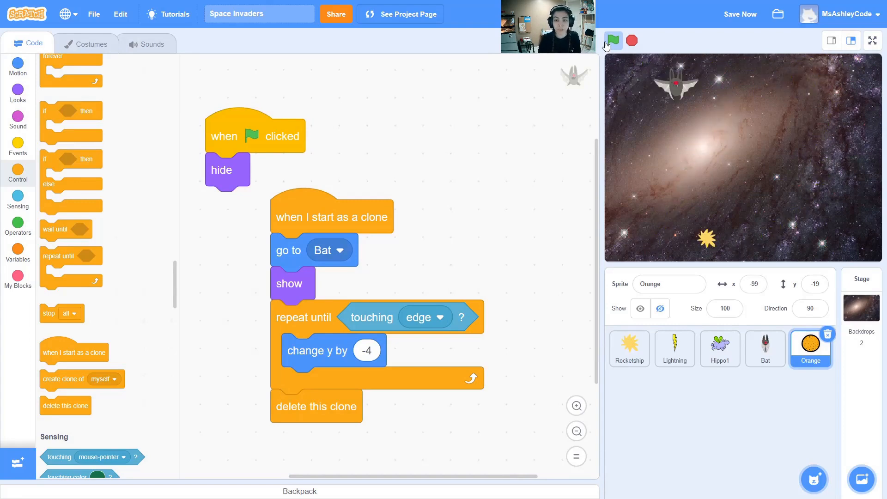
pyautogui.click(612, 40)
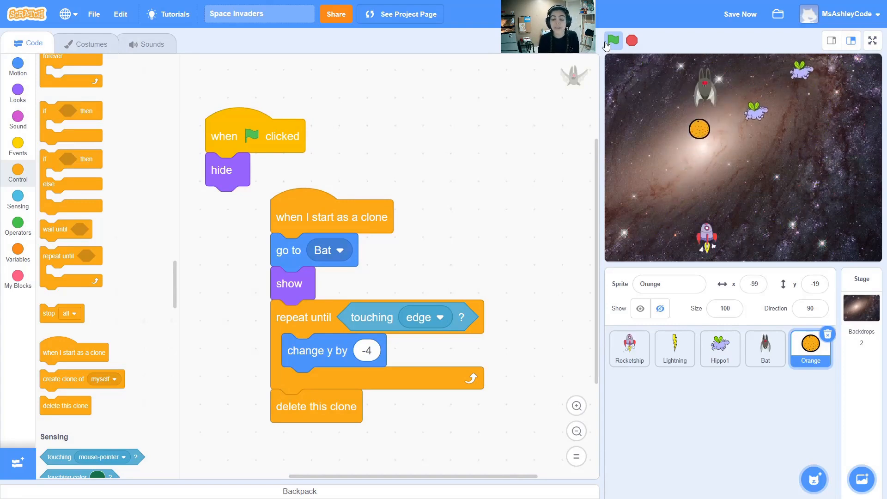